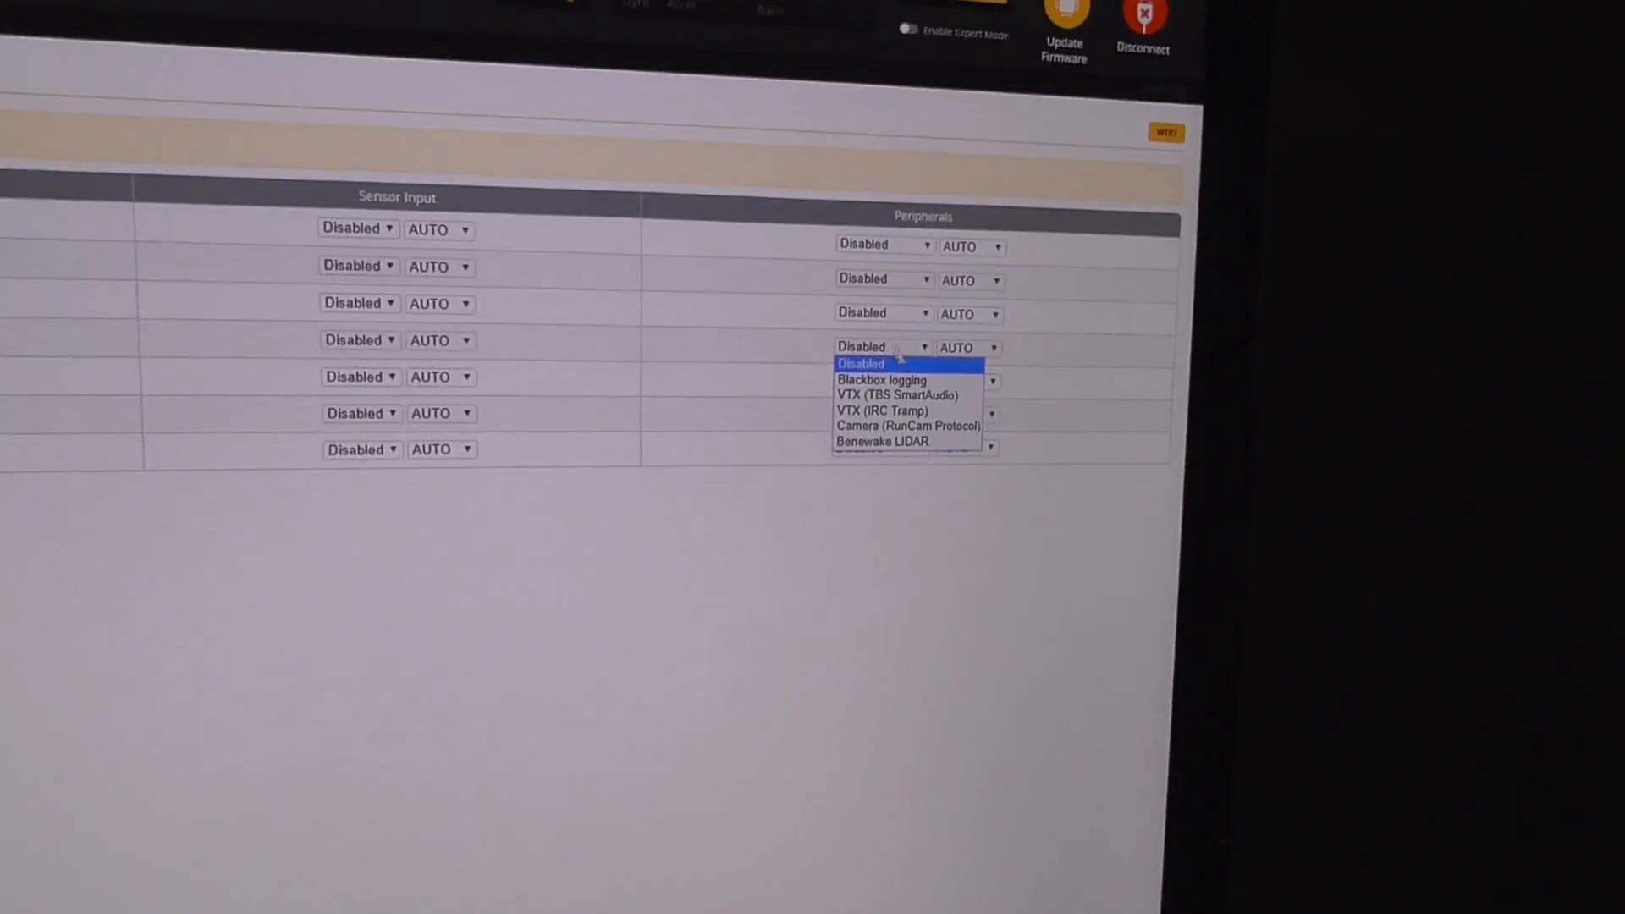
# Set UART3's peripheral in the Ports tab to VTX (IRC Tramp).
pyautogui.click(882, 411)
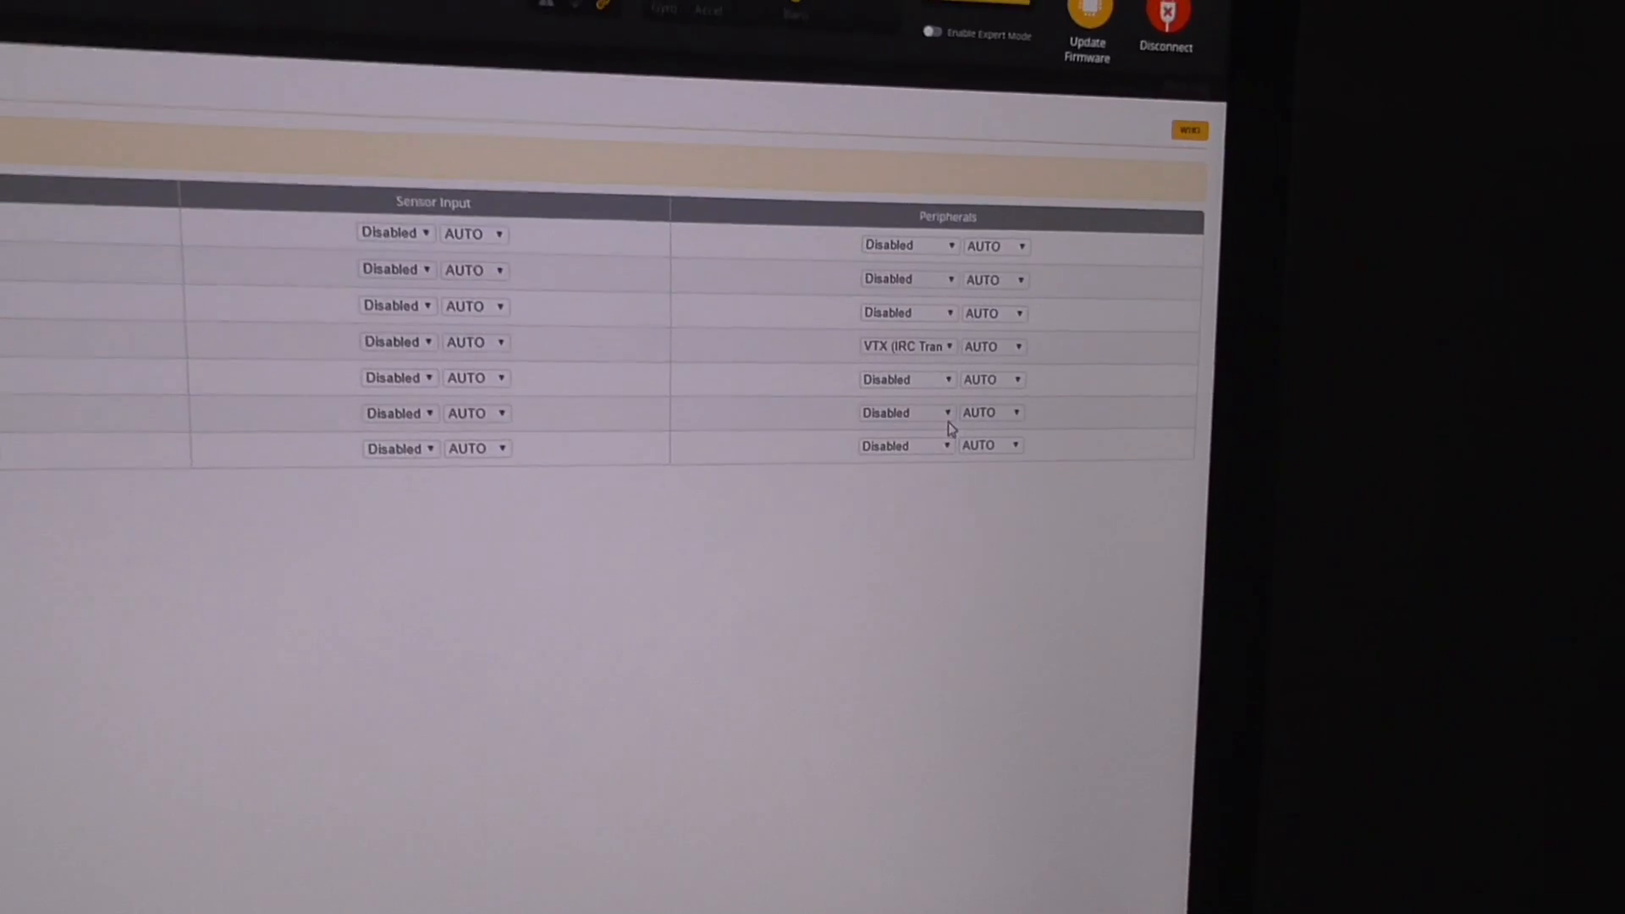